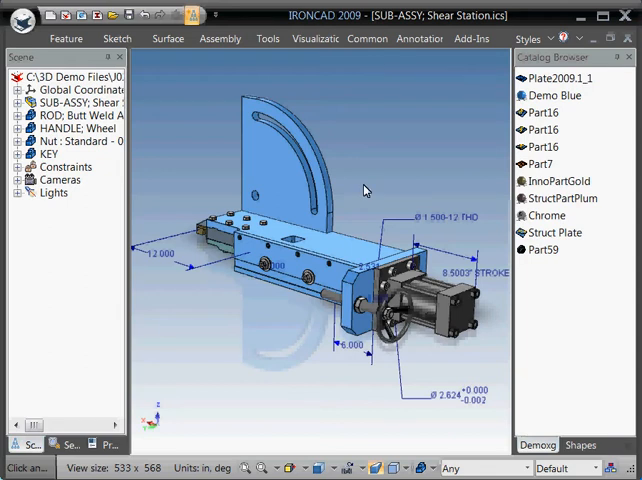
mouse_move(366, 56)
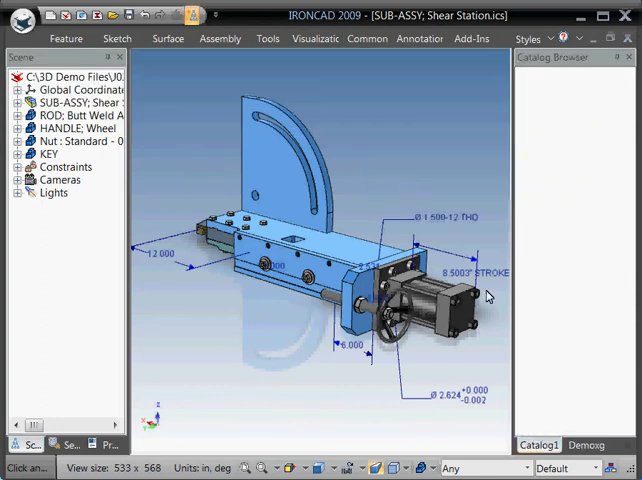
mouse_move(136, 222)
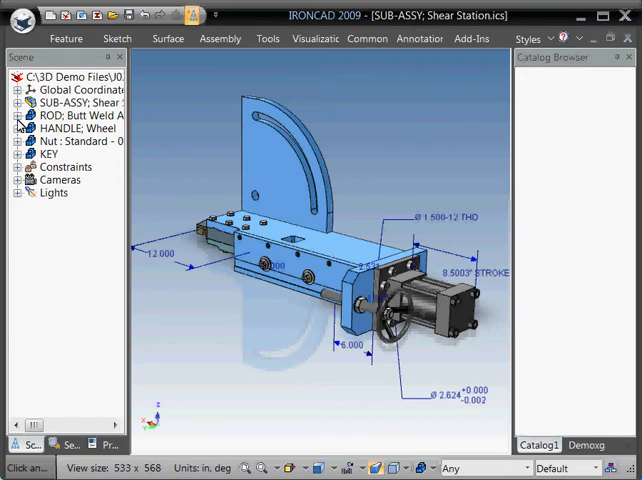
- Expand ROD: Butt Weld Adjust in the Scene Browser and select the rod part
click(16, 114)
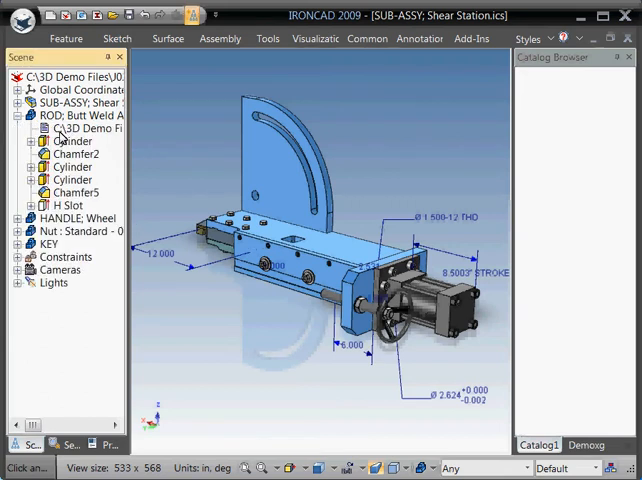
mouse_move(108, 140)
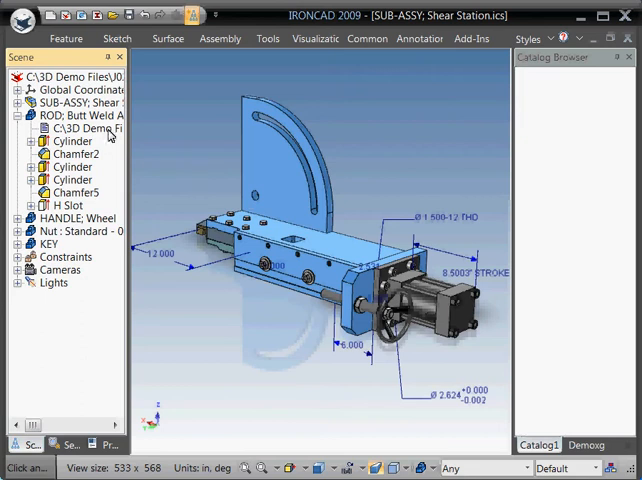
click(76, 116)
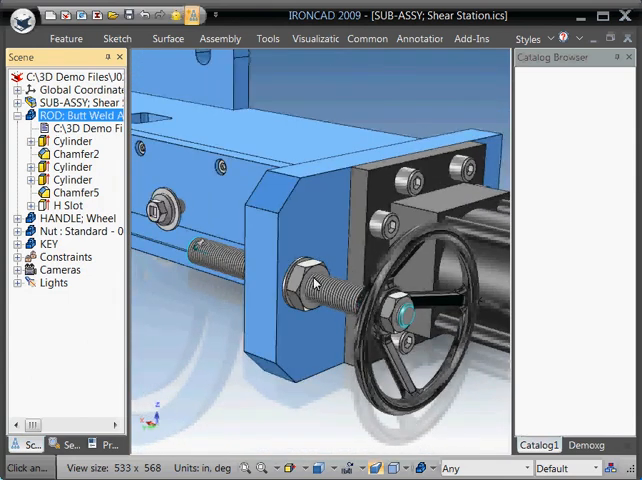
mouse_move(364, 244)
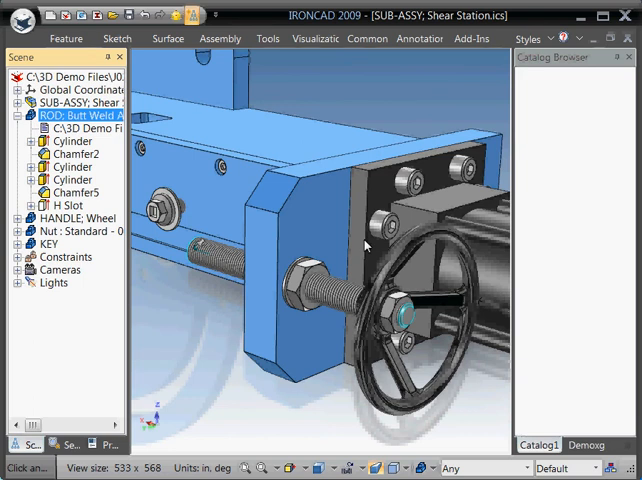
mouse_move(264, 290)
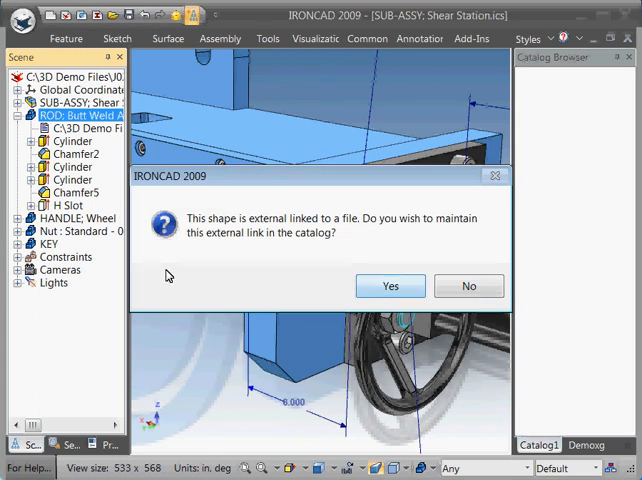
mouse_move(288, 236)
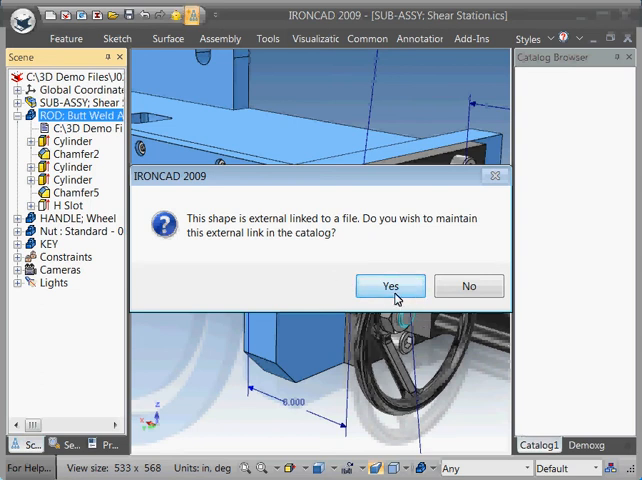
- Confirm Yes so the rod catalog item keeps its external file link
click(390, 286)
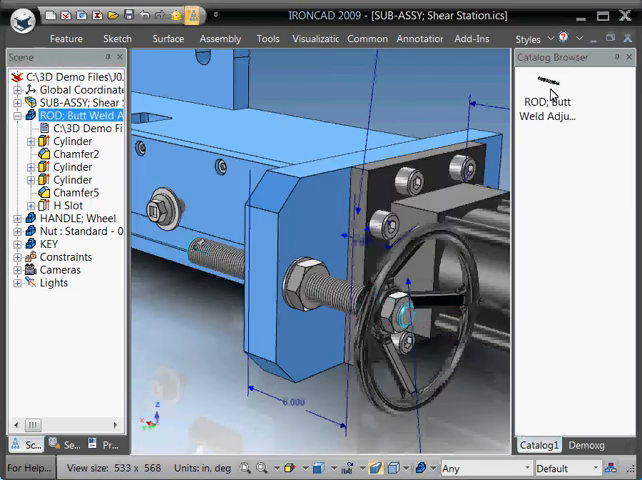
mouse_move(352, 162)
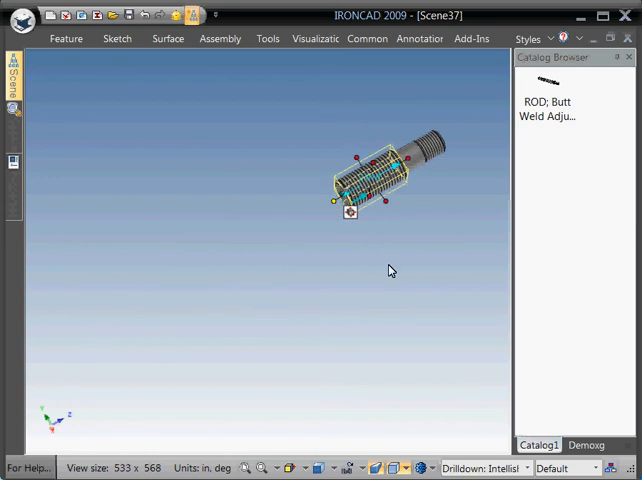
- Deselect the rod placed in Scene37 and bring up the Window switching menu
click(208, 88)
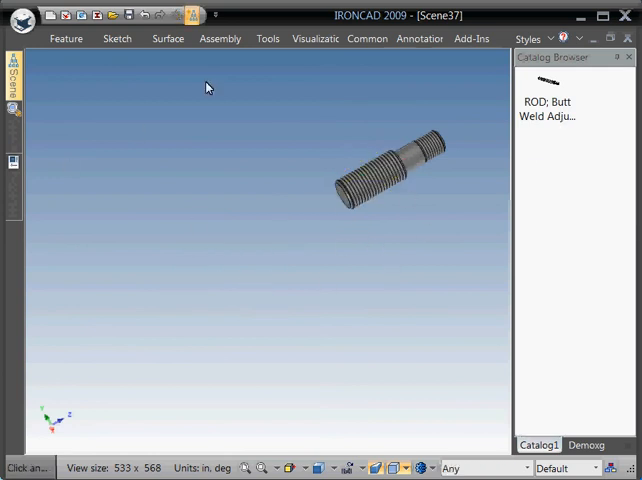
click(368, 38)
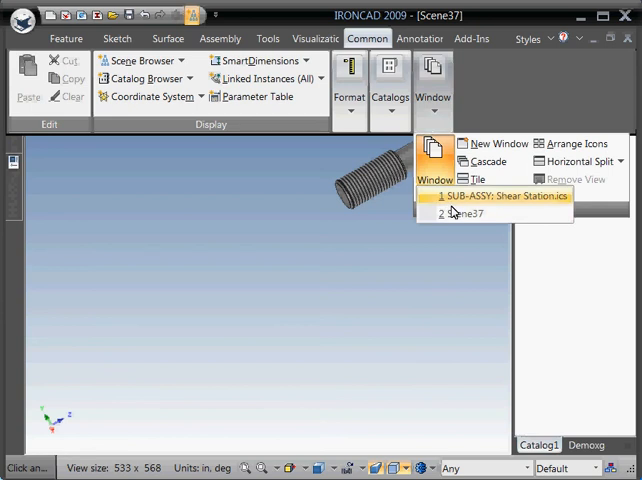
- Switch to the 1 SUB-ASSY: Shear Station.ics window
click(504, 196)
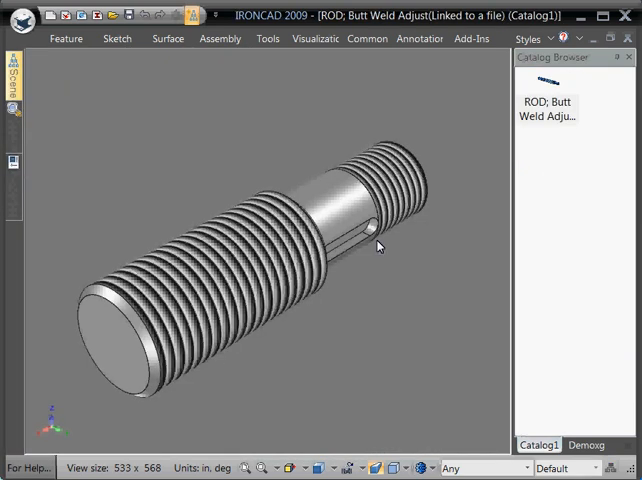
- Enlarge the catalog rod's editing window and bring up the rod's part options
click(278, 218)
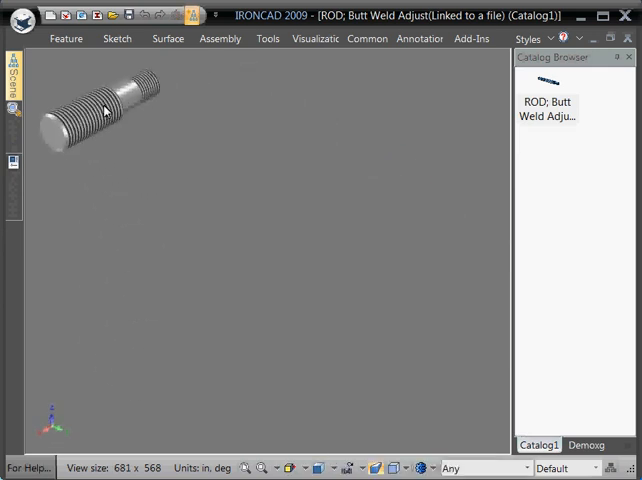
right_click(100, 110)
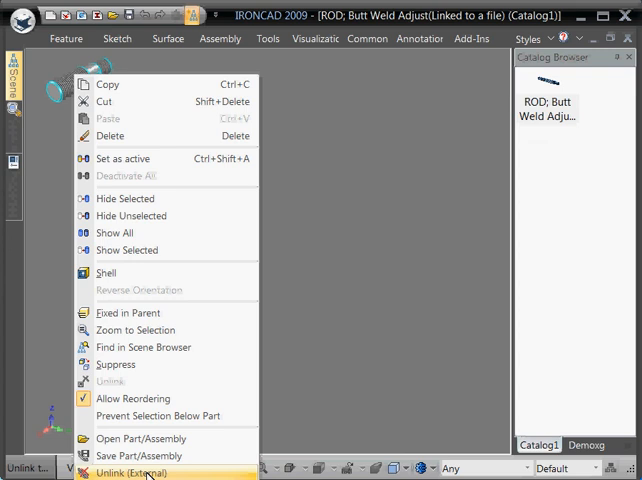
mouse_move(200, 434)
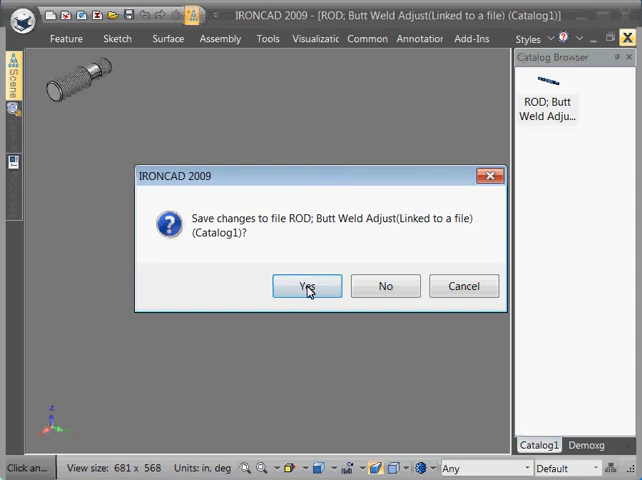
- Confirm Yes to save the unlinked rod back into the catalog
click(308, 286)
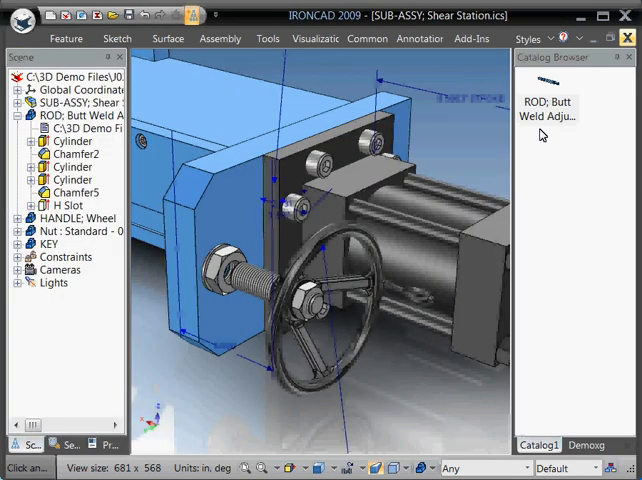